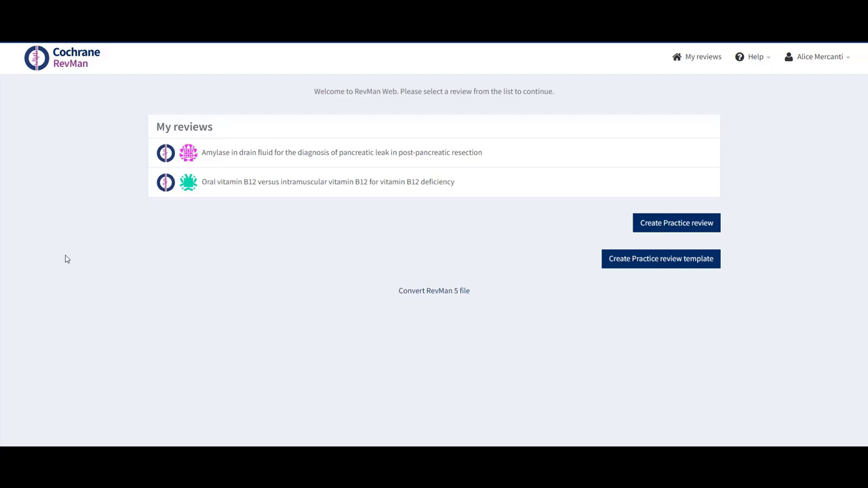
mouse_move(125, 239)
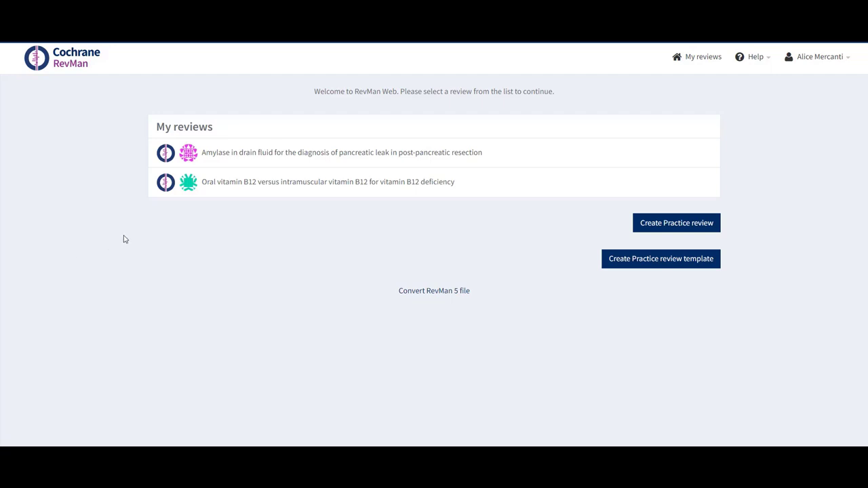
mouse_move(139, 239)
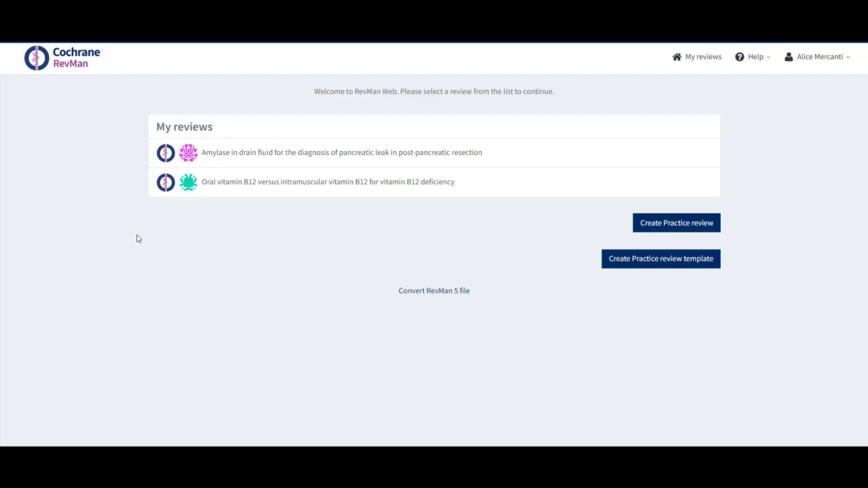
mouse_move(220, 195)
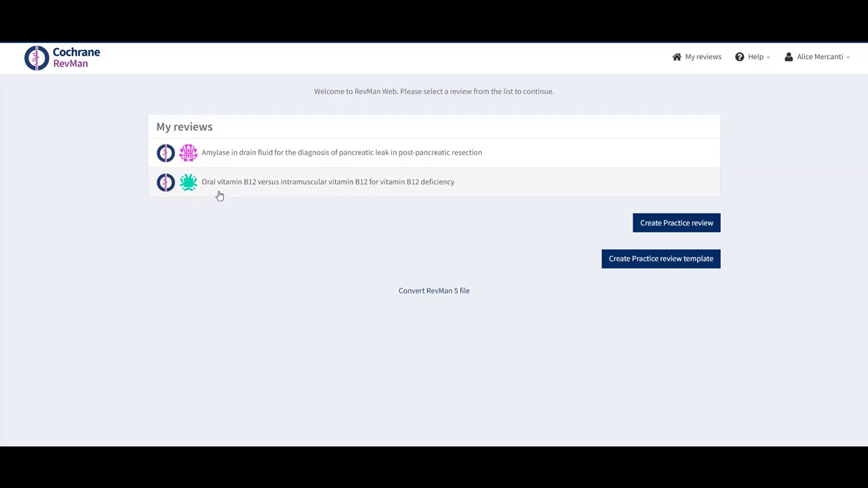
Step: Open the 'Oral vitamin B12 versus intramuscular vitamin B12' review from My reviews
left_click(329, 182)
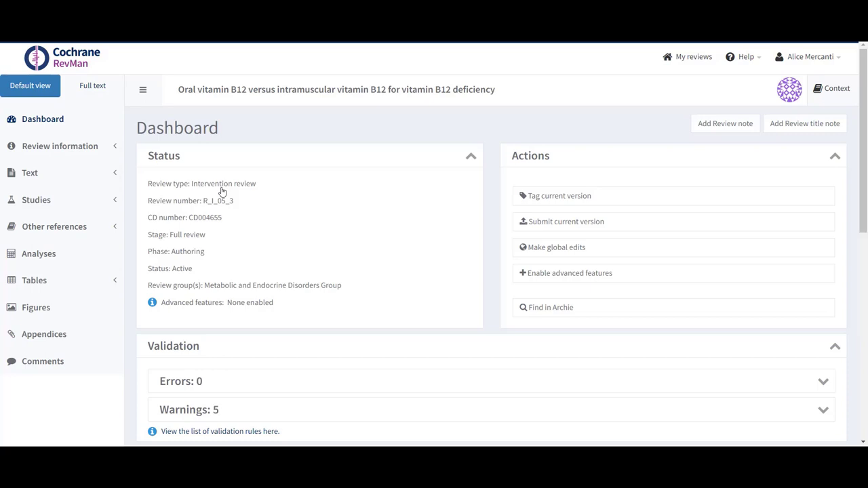
mouse_move(221, 190)
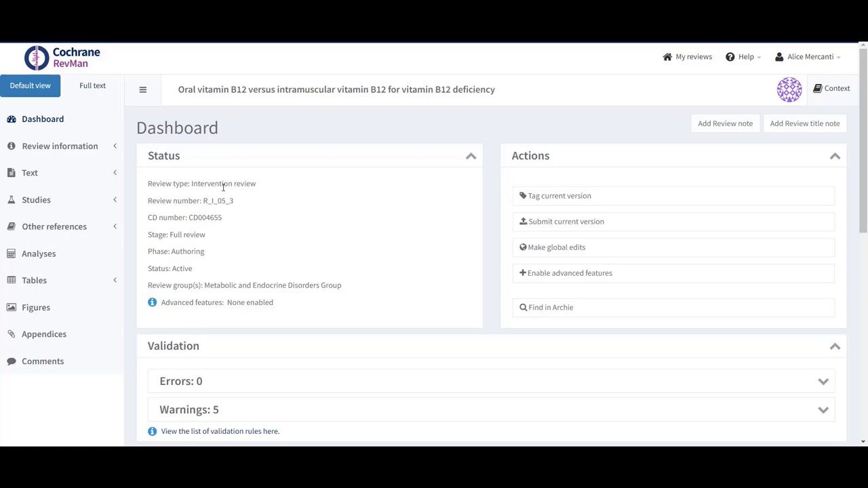
mouse_move(855, 187)
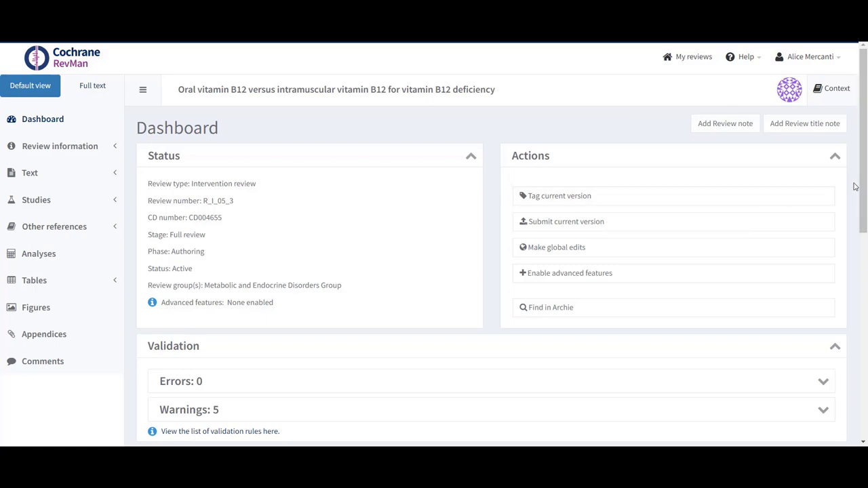
Step: Select version 5.8 in the History table and bring up its export options
scroll("down", 3)
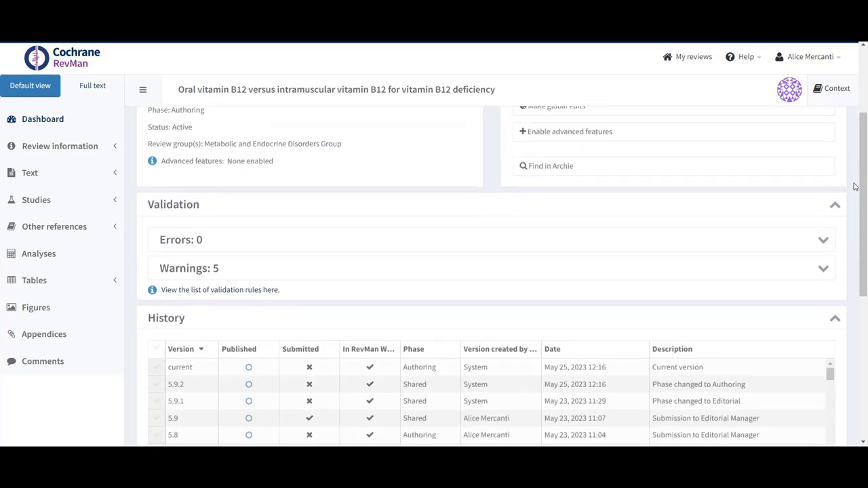
scroll("down", 3)
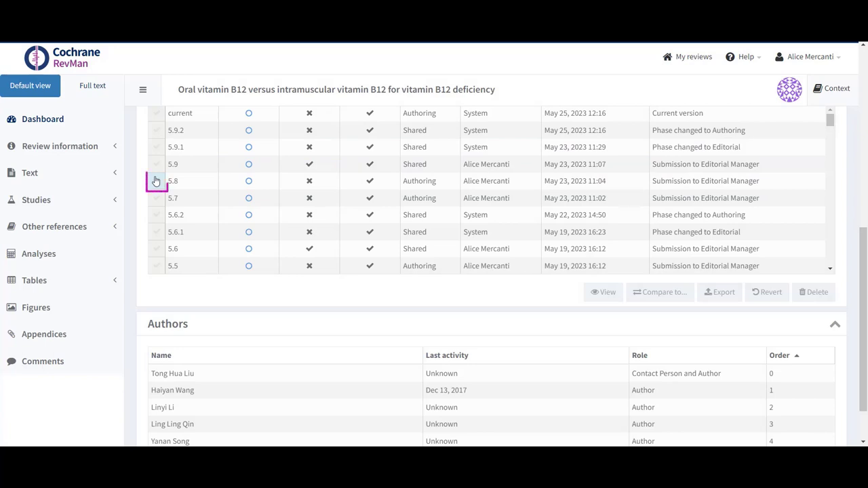
left_click(156, 181)
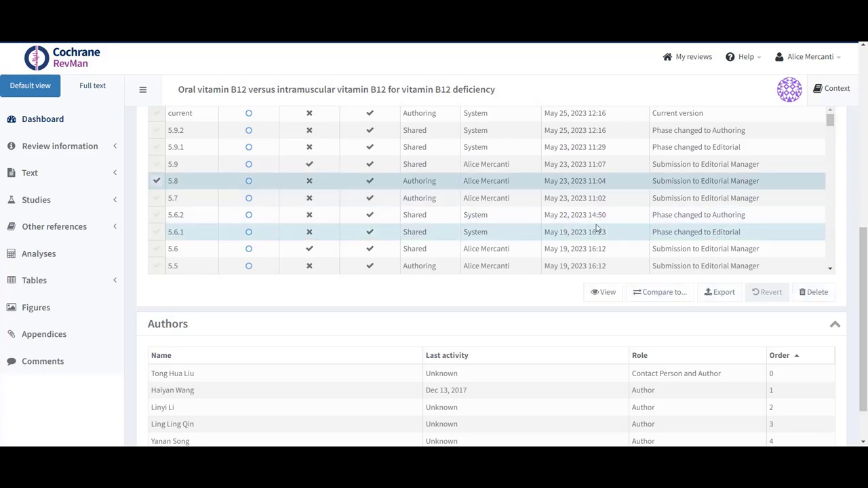
left_click(719, 291)
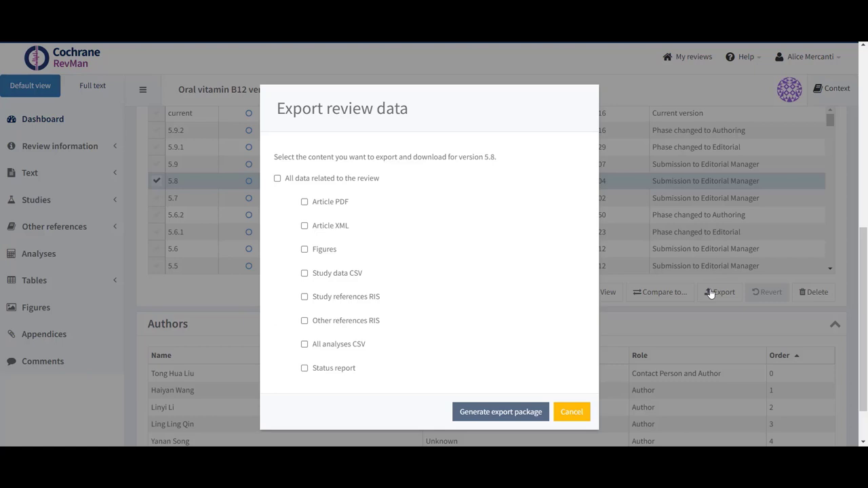
mouse_move(304, 274)
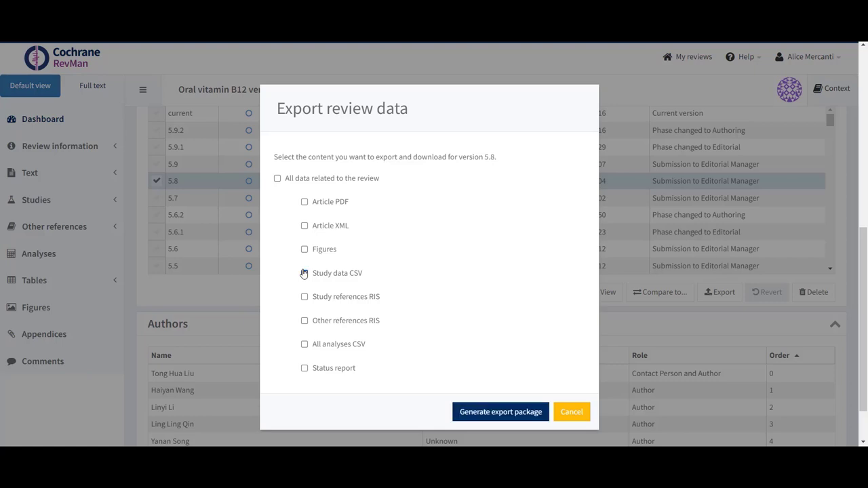
Step: Generate an export package with only Study data CSV ticked for version 5.8
left_click(304, 272)
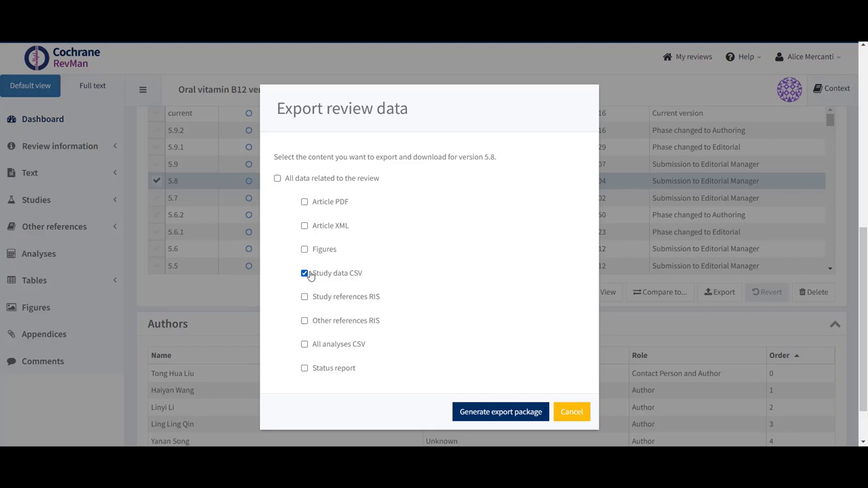
left_click(501, 412)
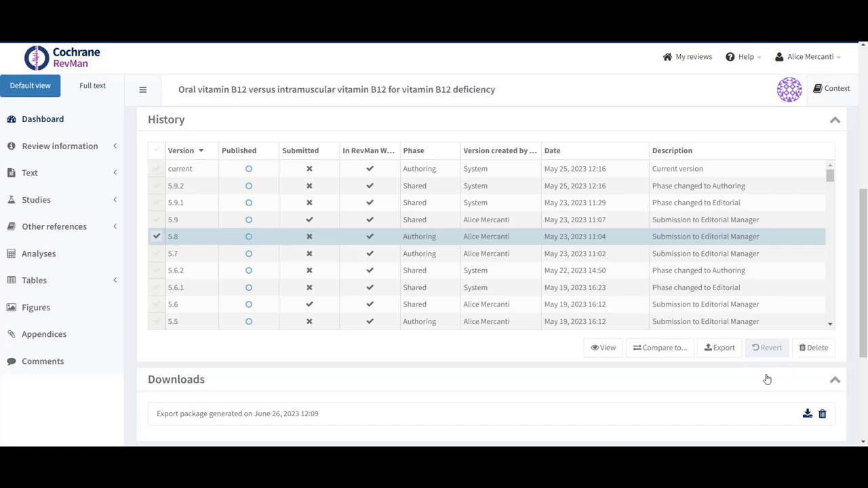
mouse_move(742, 408)
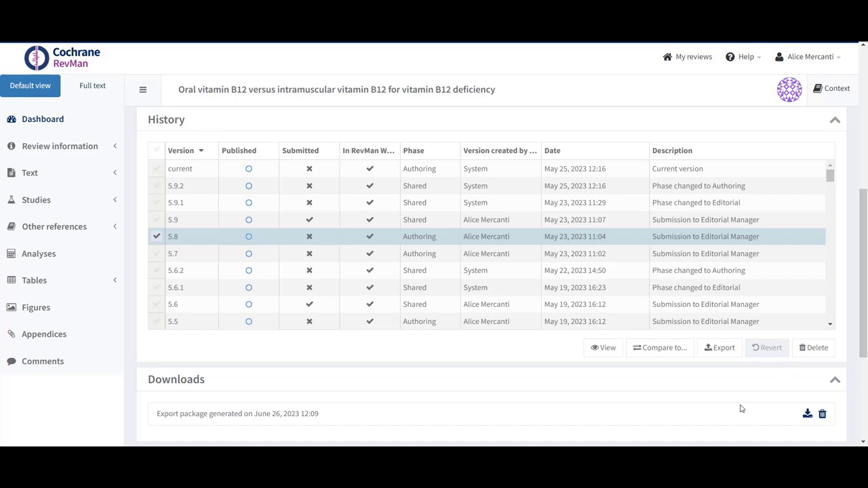
mouse_move(807, 415)
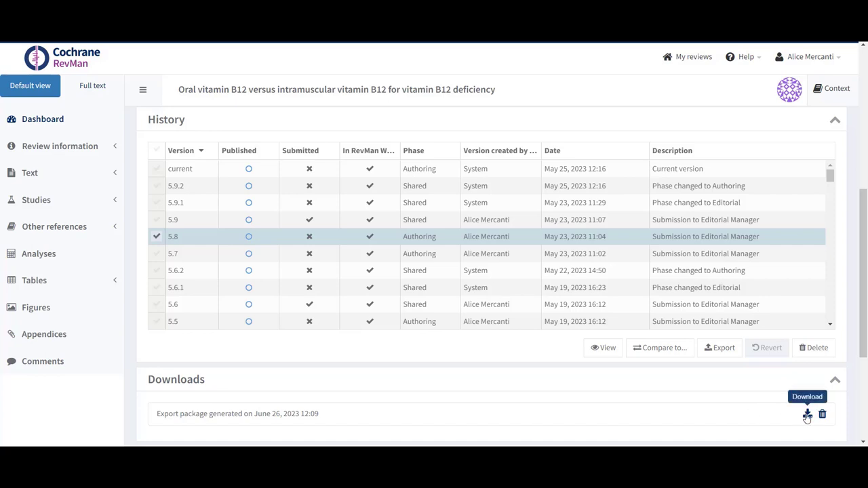
Step: Download the generated export package zip to the Downloads folder
left_click(807, 416)
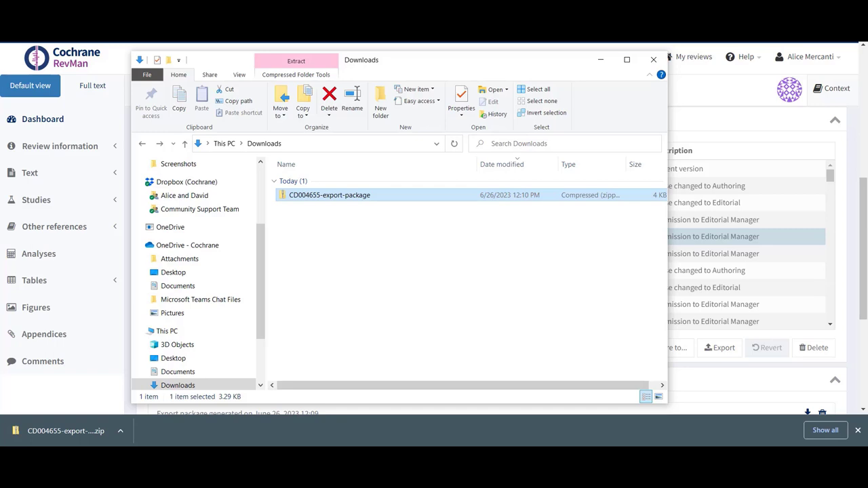
mouse_move(344, 201)
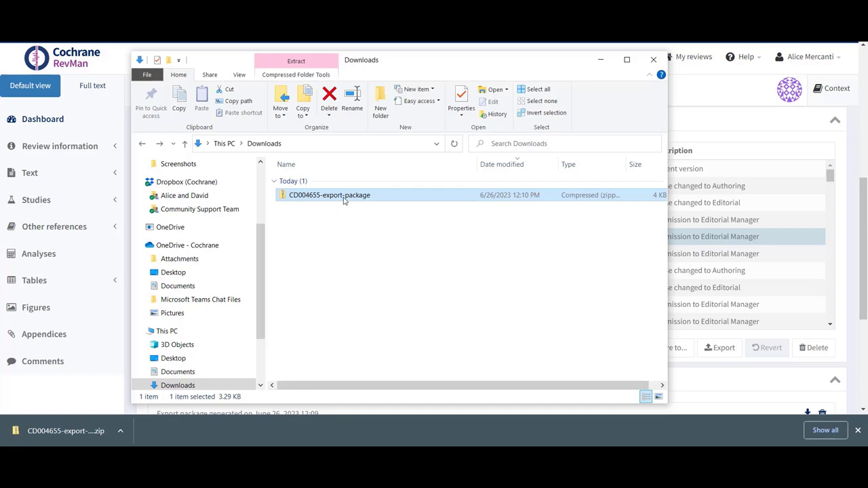
Step: Browse CD004655-export-package → CD004655-files → CD004655-data → CD004655-study-data
double_click(329, 195)
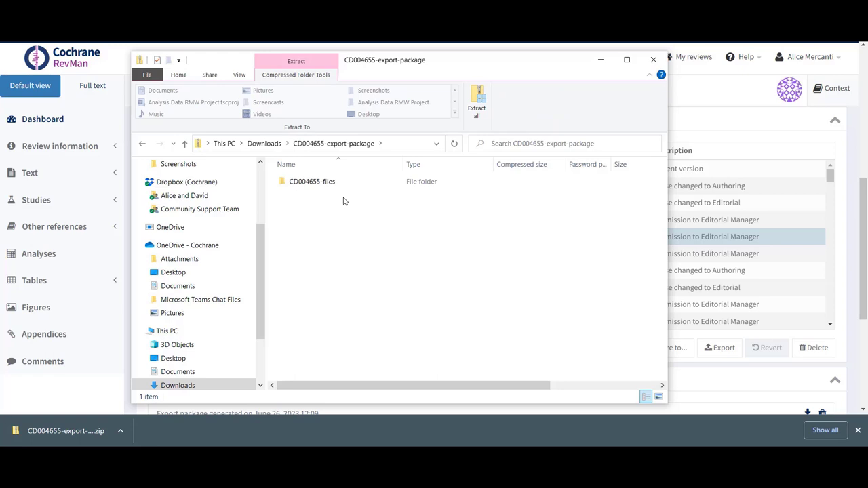
double_click(313, 182)
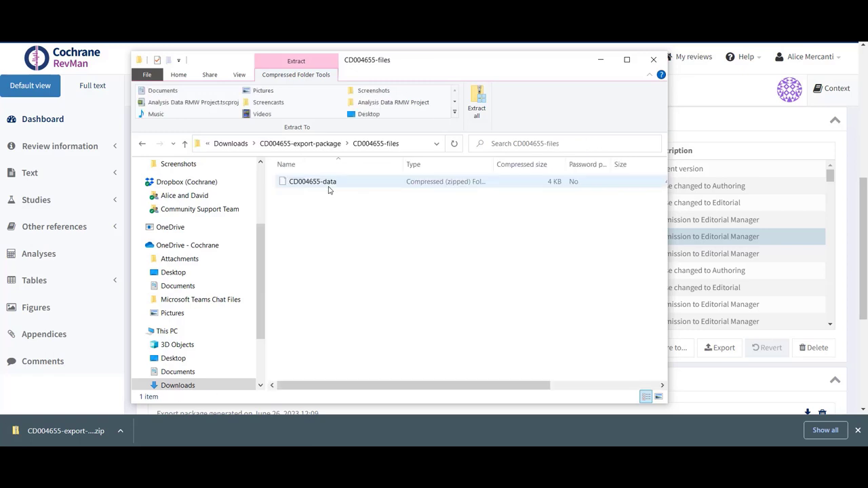
left_click(312, 182)
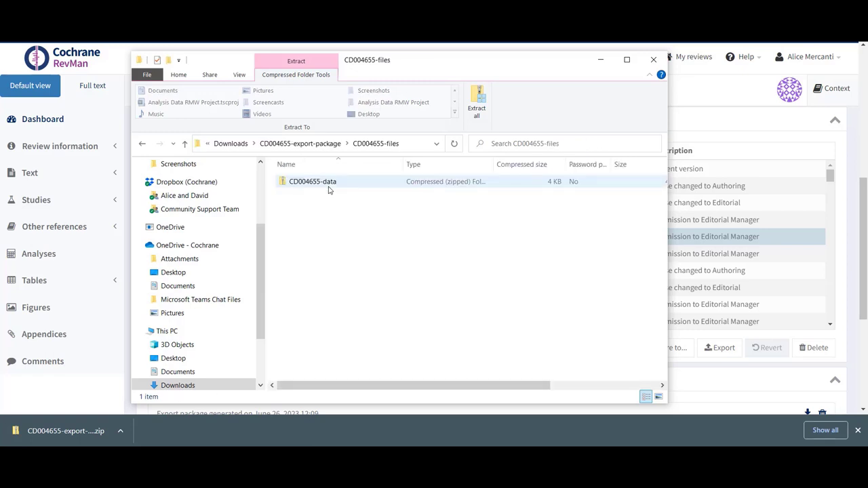
double_click(312, 181)
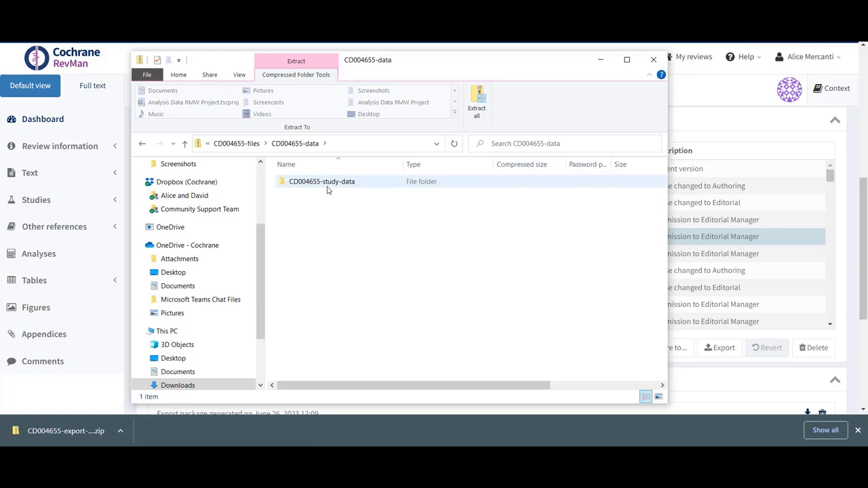
double_click(322, 181)
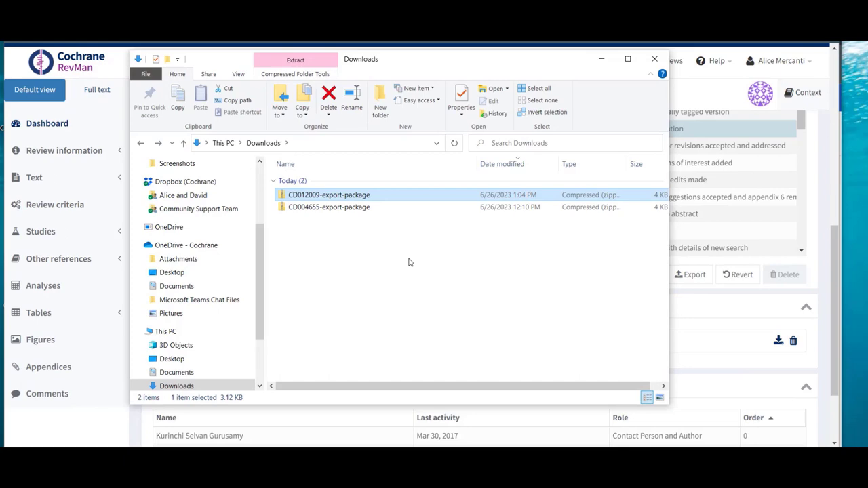
Step: Browse into the CD012009 export package's files and data archive to view the study data CSVs
double_click(329, 196)
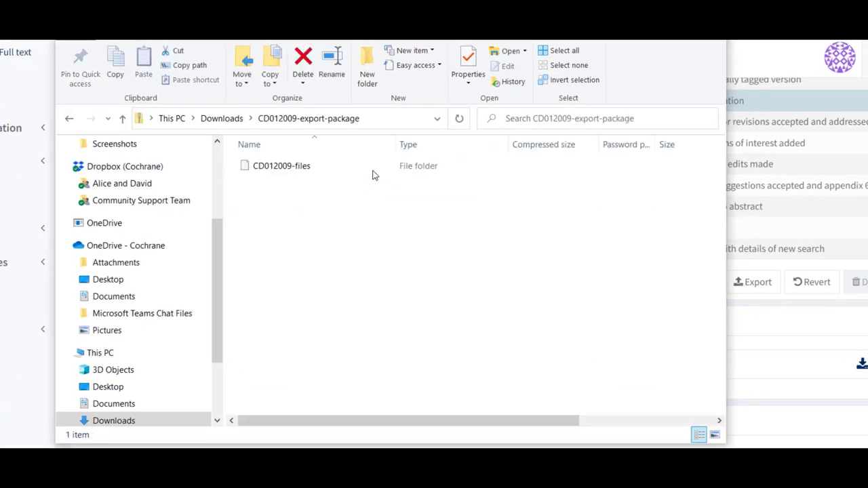
double_click(281, 165)
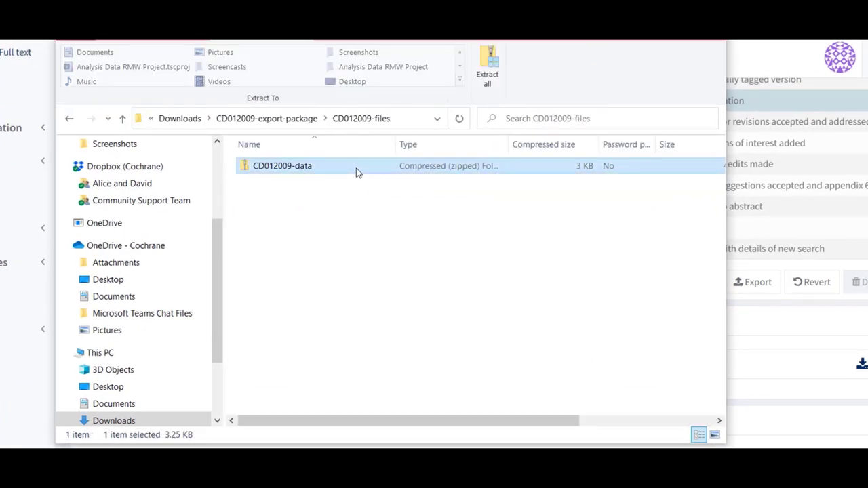
double_click(282, 166)
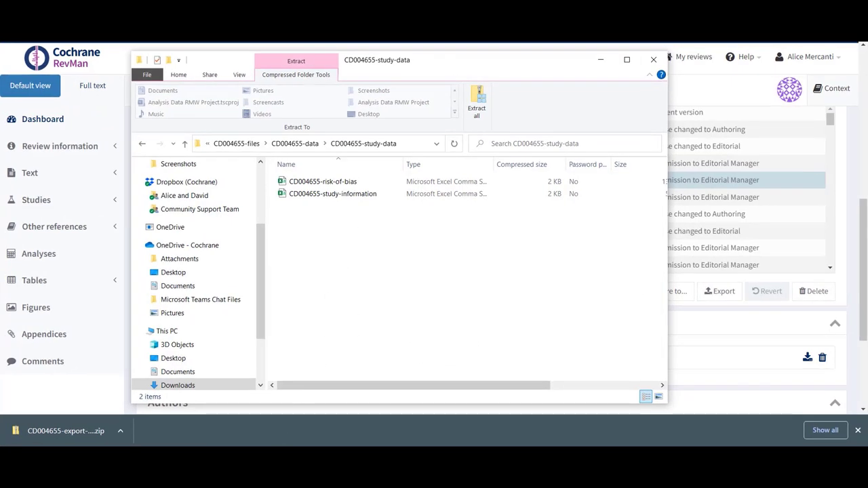
Step: Close the Explorer window and bring up RevMan Web's Help menu
left_click(654, 59)
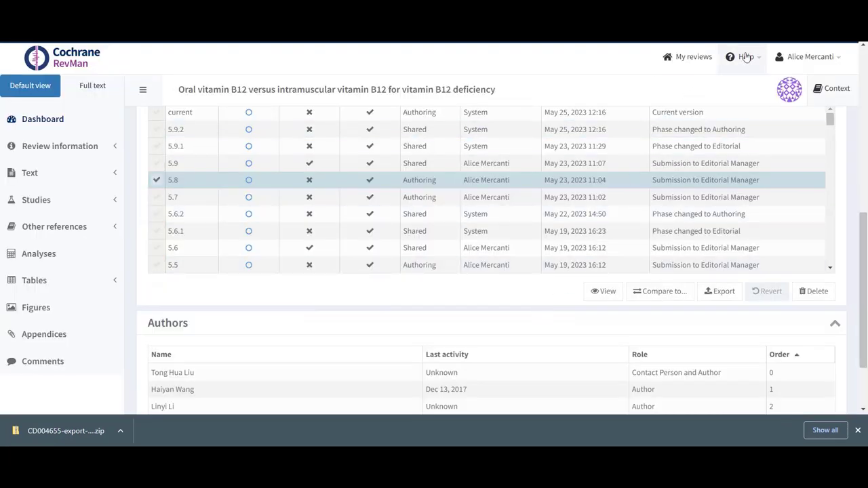
left_click(746, 57)
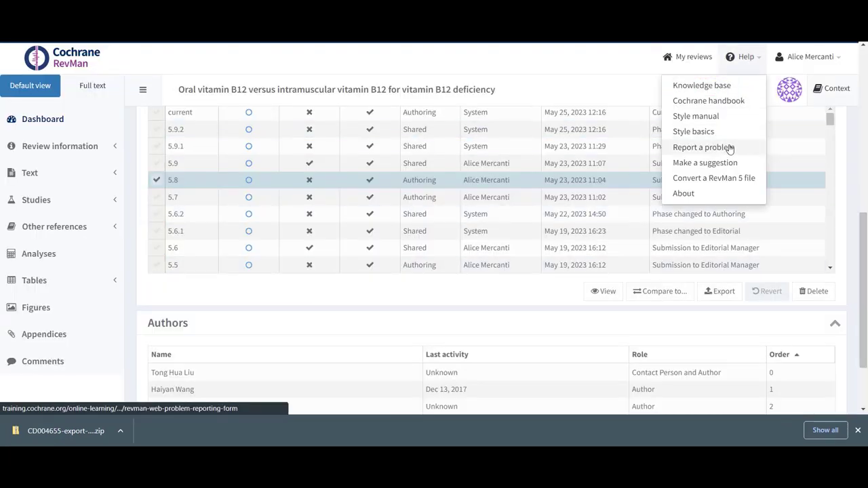